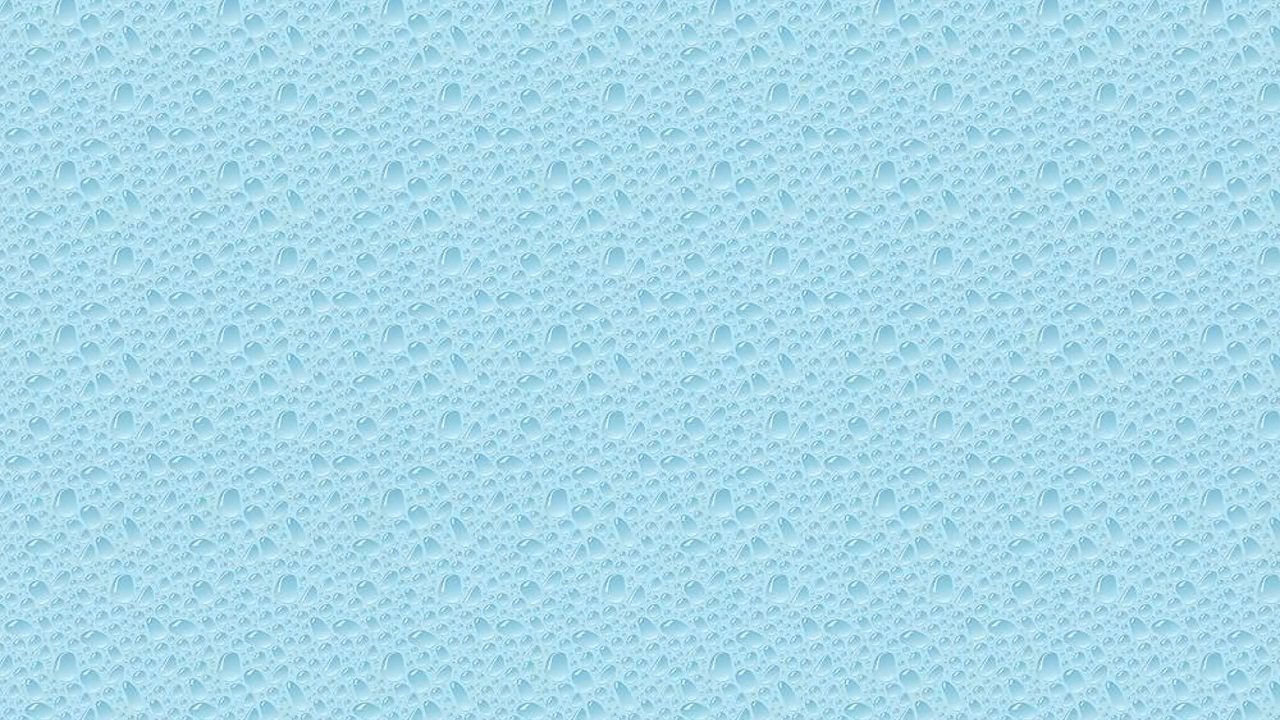
type("KNOWENG")
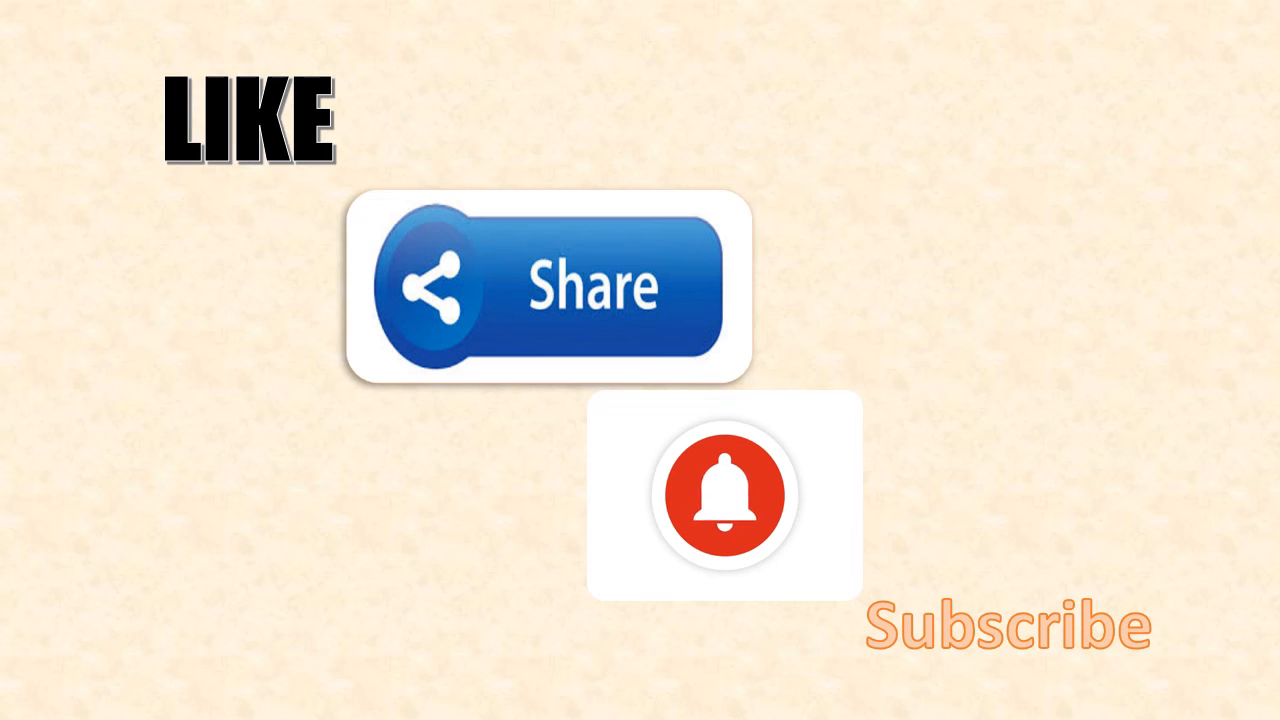
left_click(722, 496)
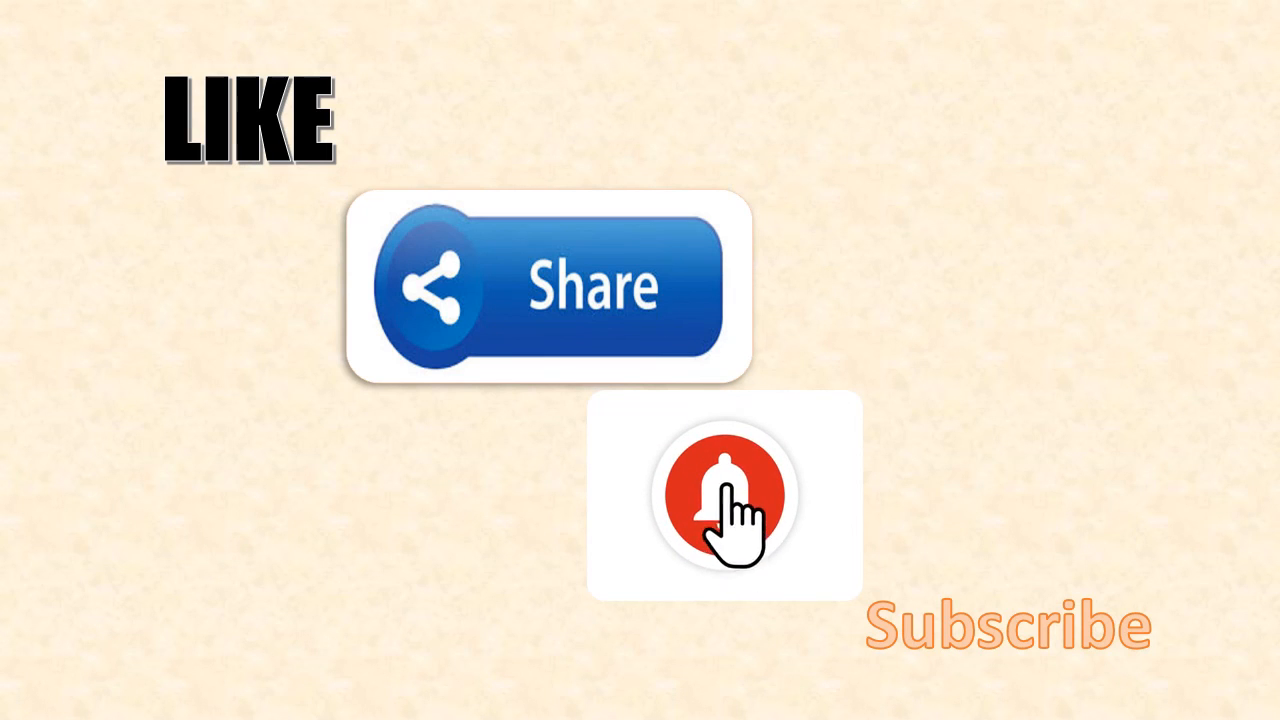